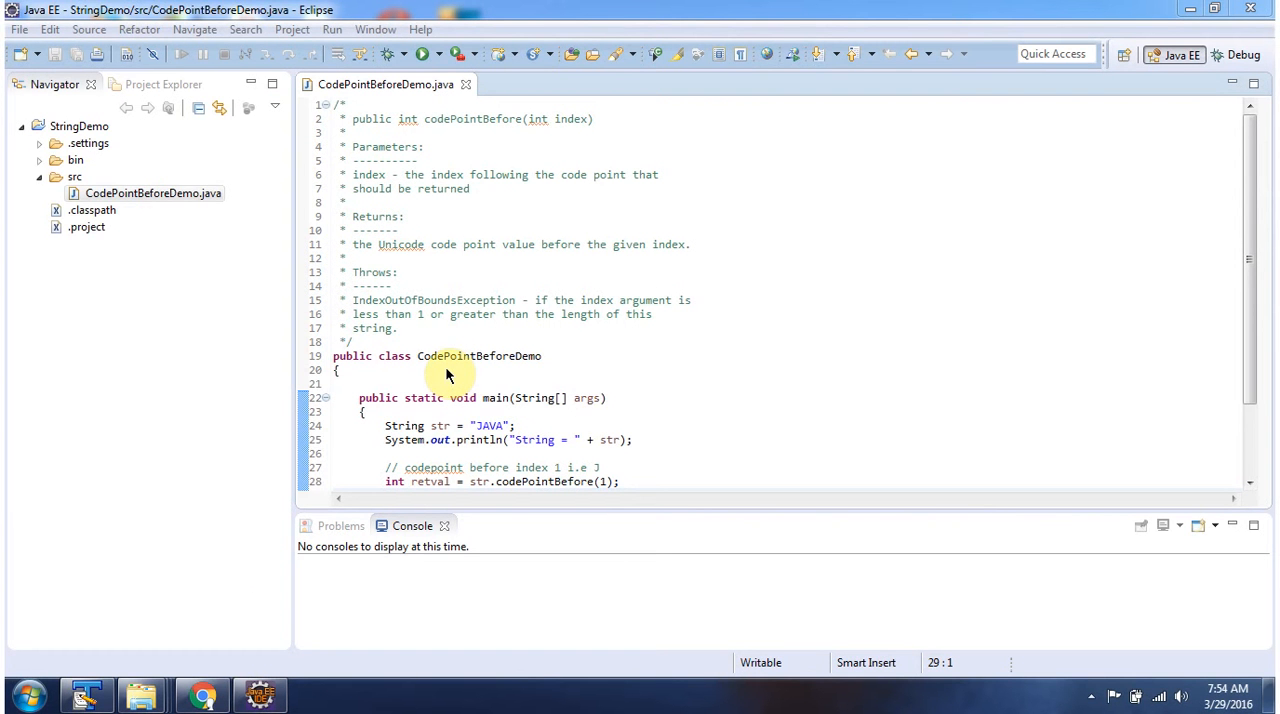
mouse_move(540, 375)
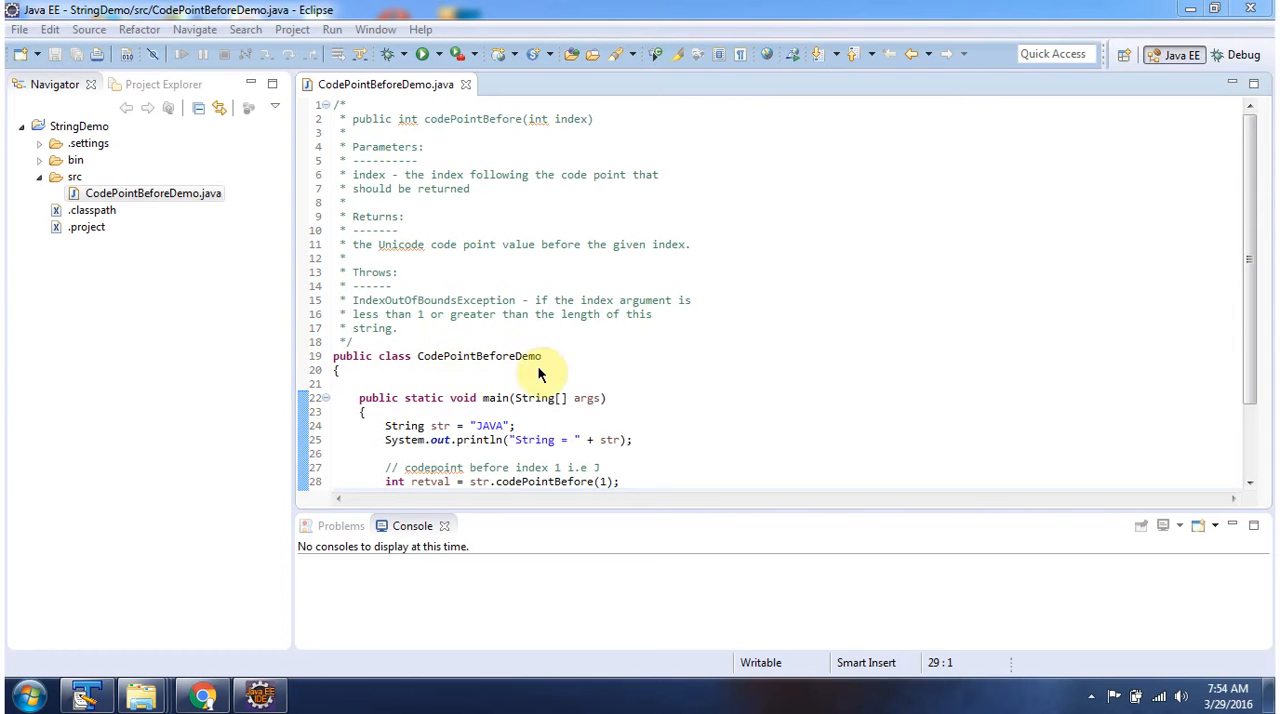
mouse_move(510, 413)
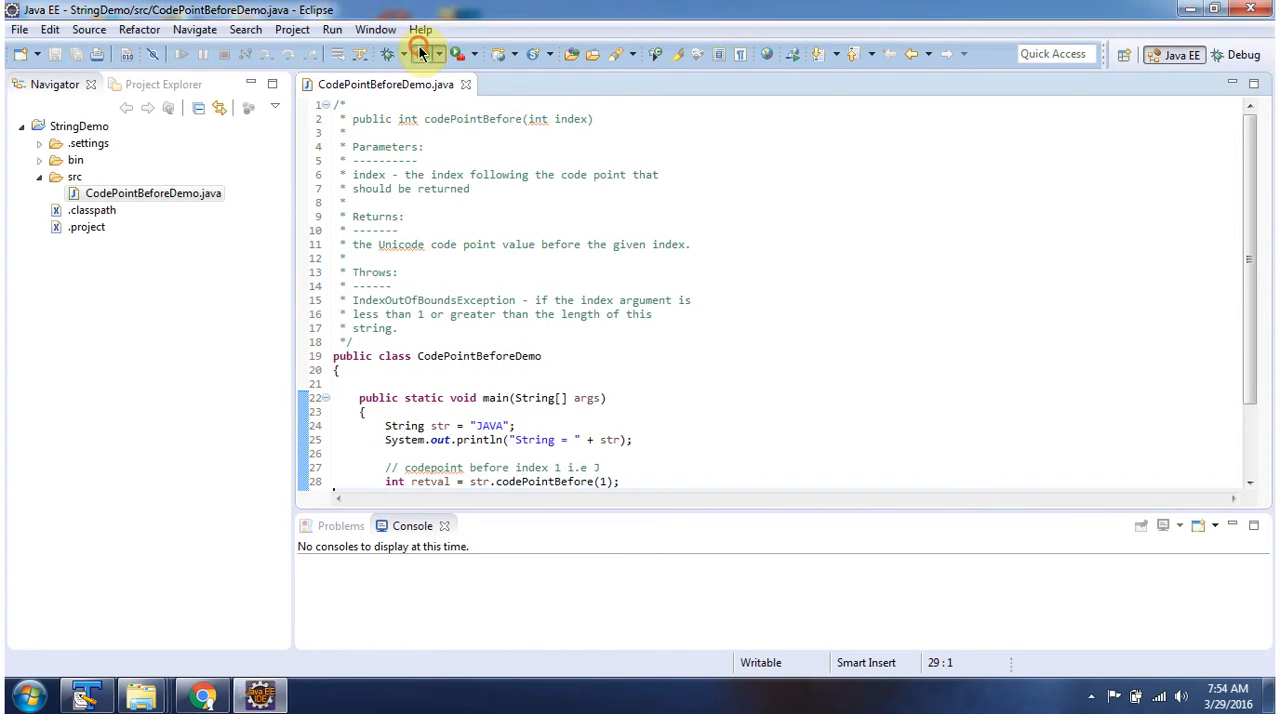
- Run CodePointBeforeDemo and review its main method: codePointBefore(1) on "JAVA" printing 74
left_click(419, 54)
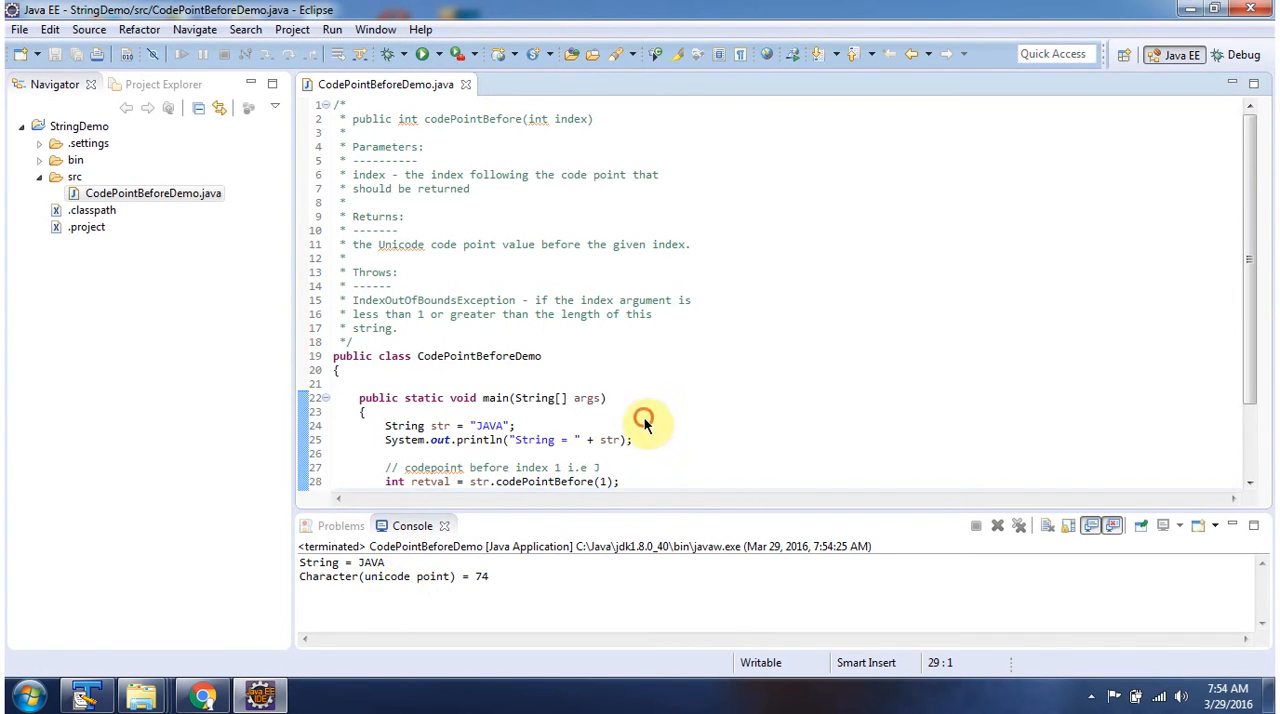
scroll("down", 3)
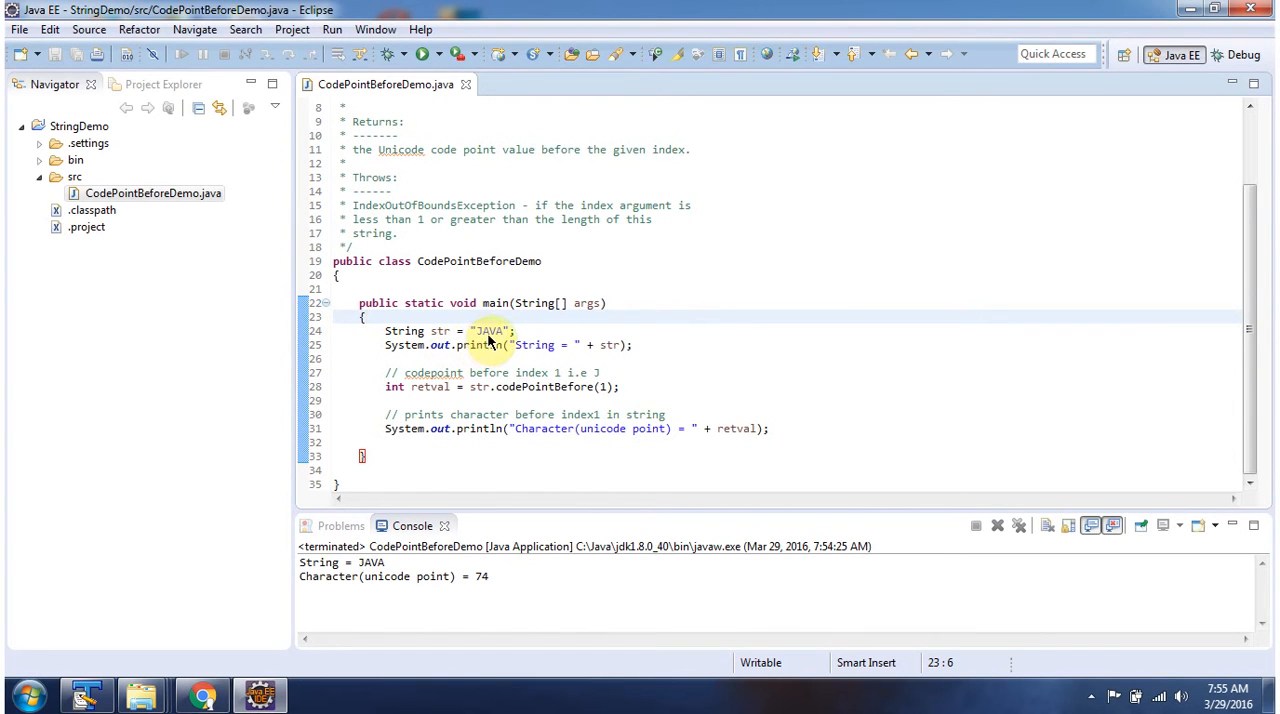
mouse_move(517, 387)
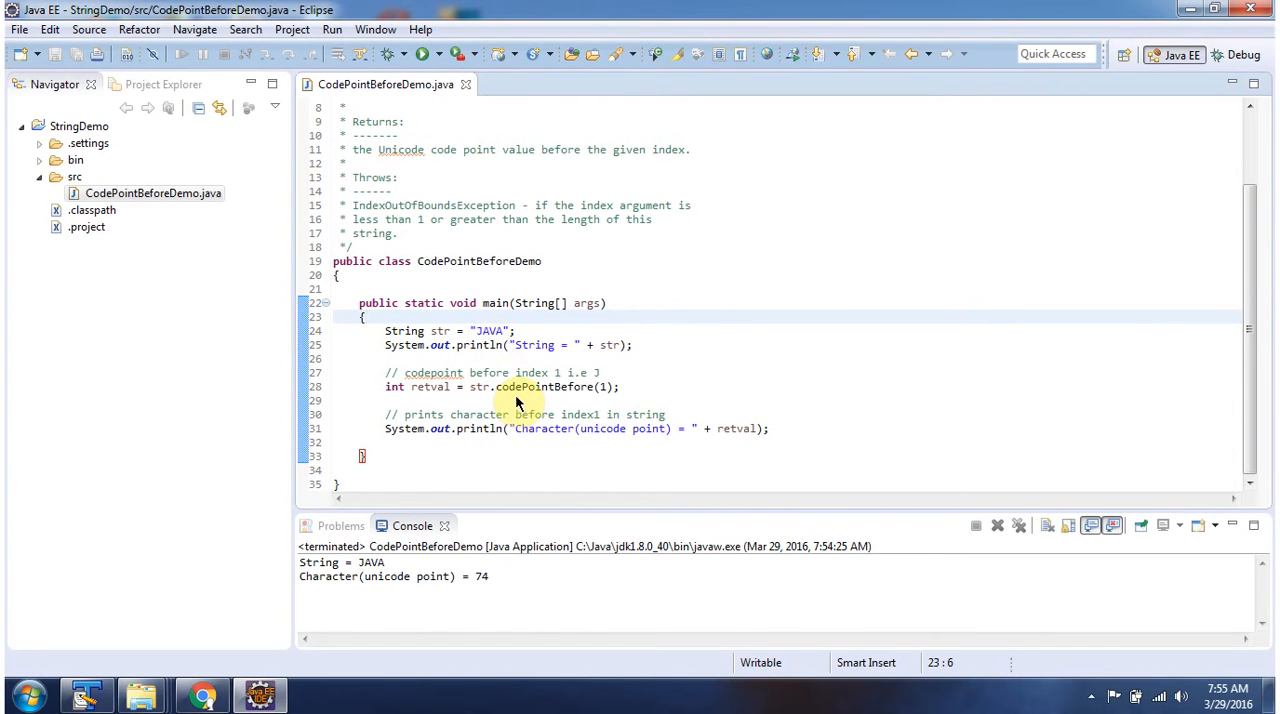
mouse_move(603, 400)
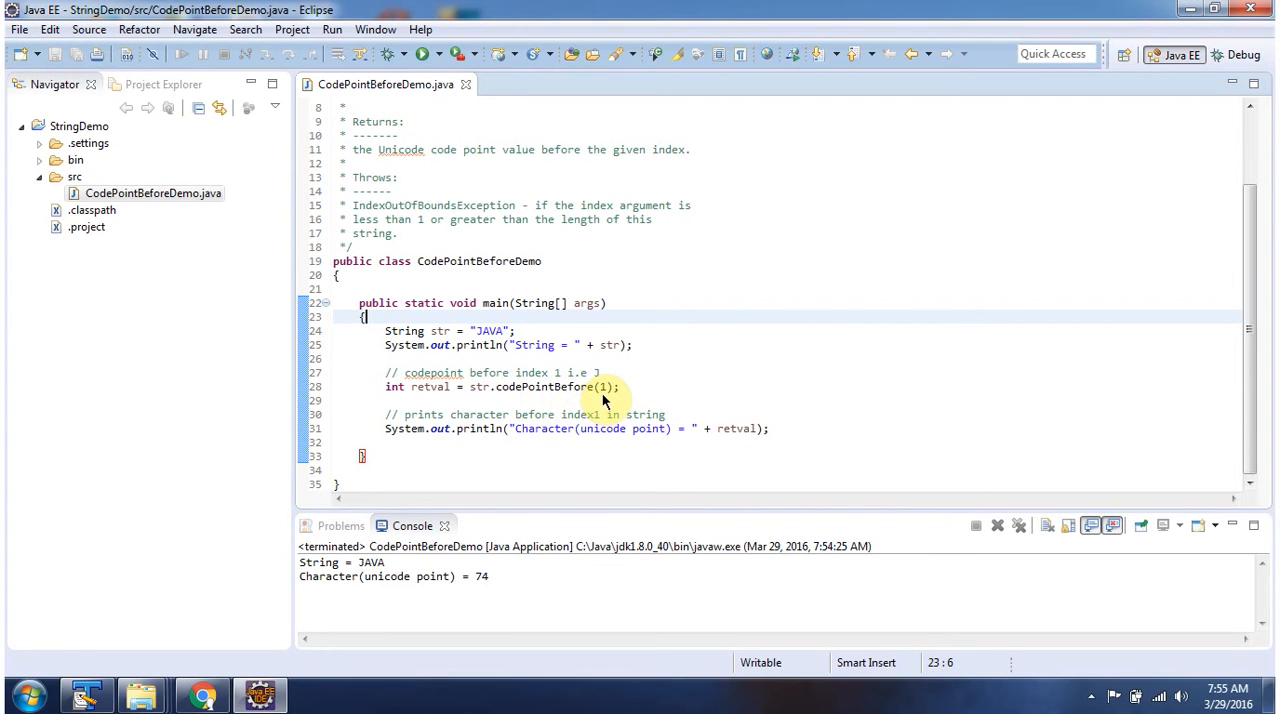
mouse_move(580, 404)
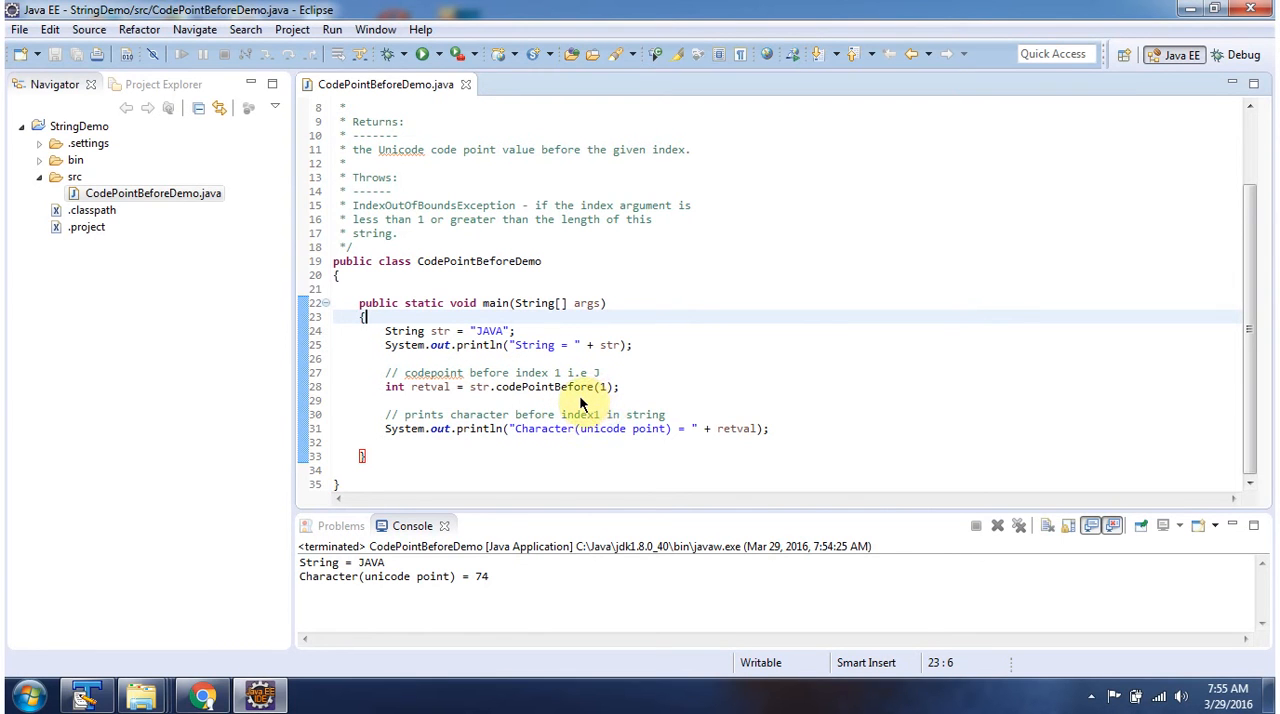
mouse_move(600, 401)
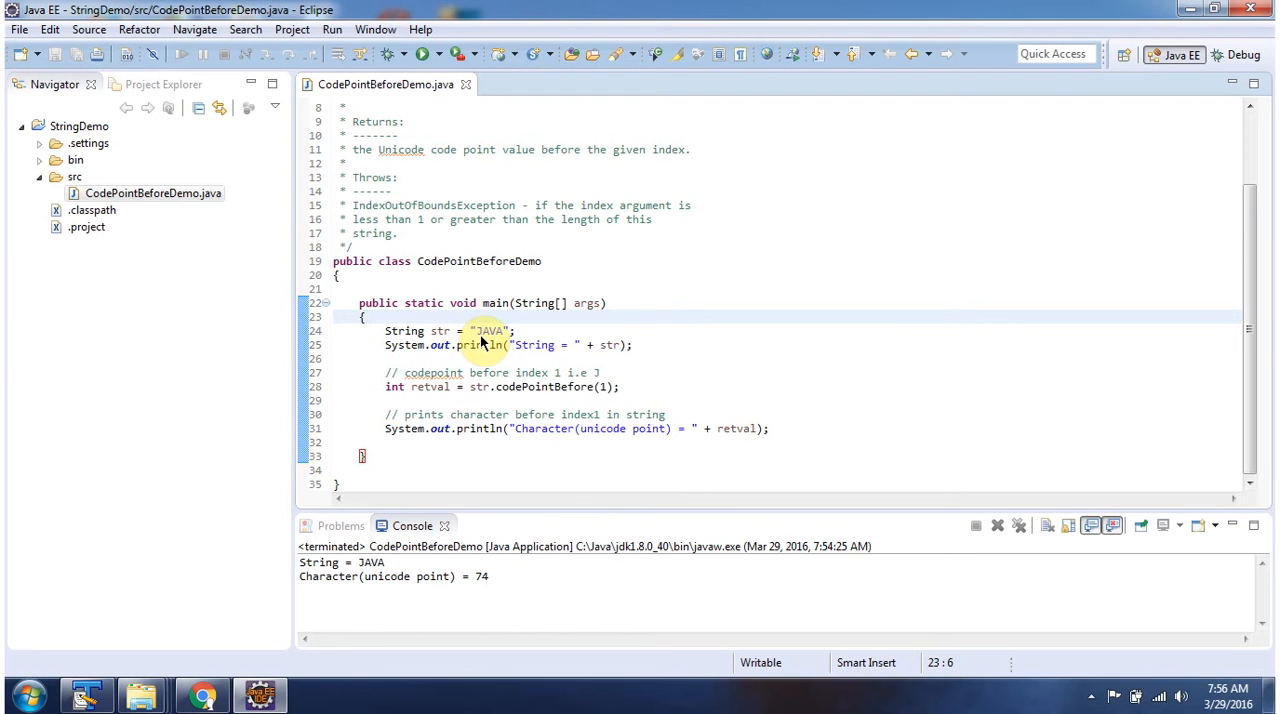
mouse_move(463, 525)
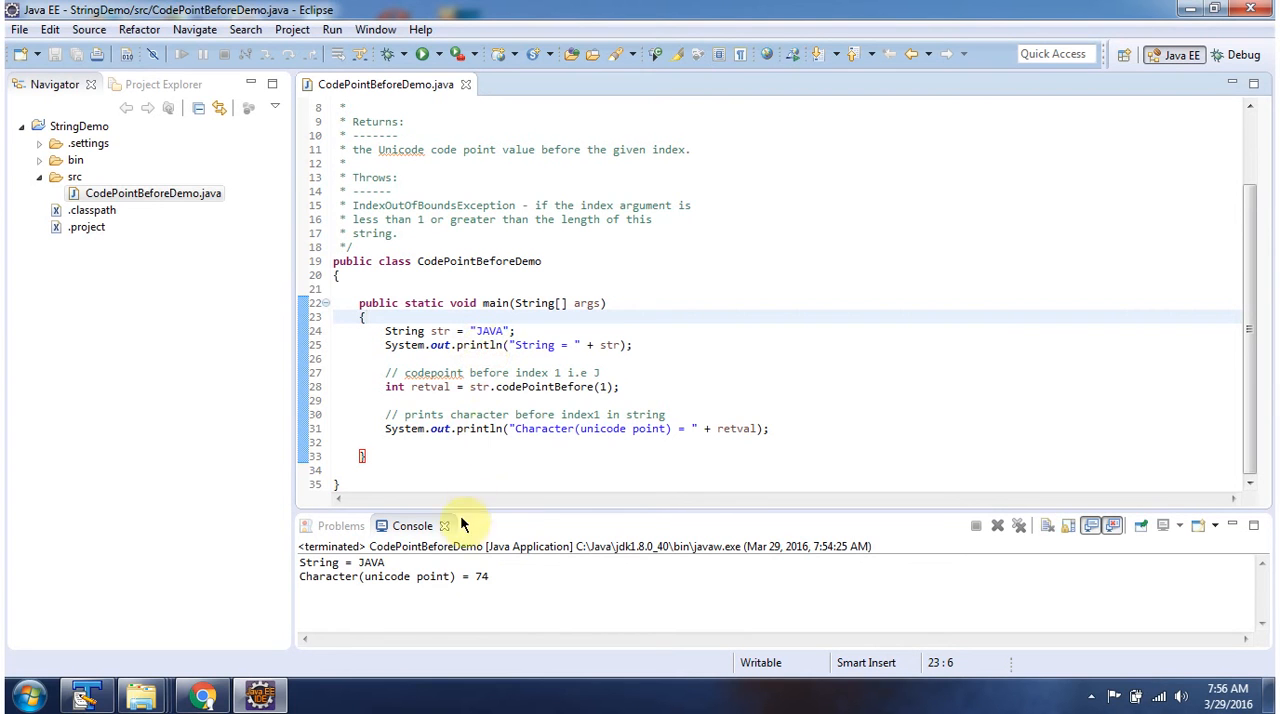
mouse_move(445, 593)
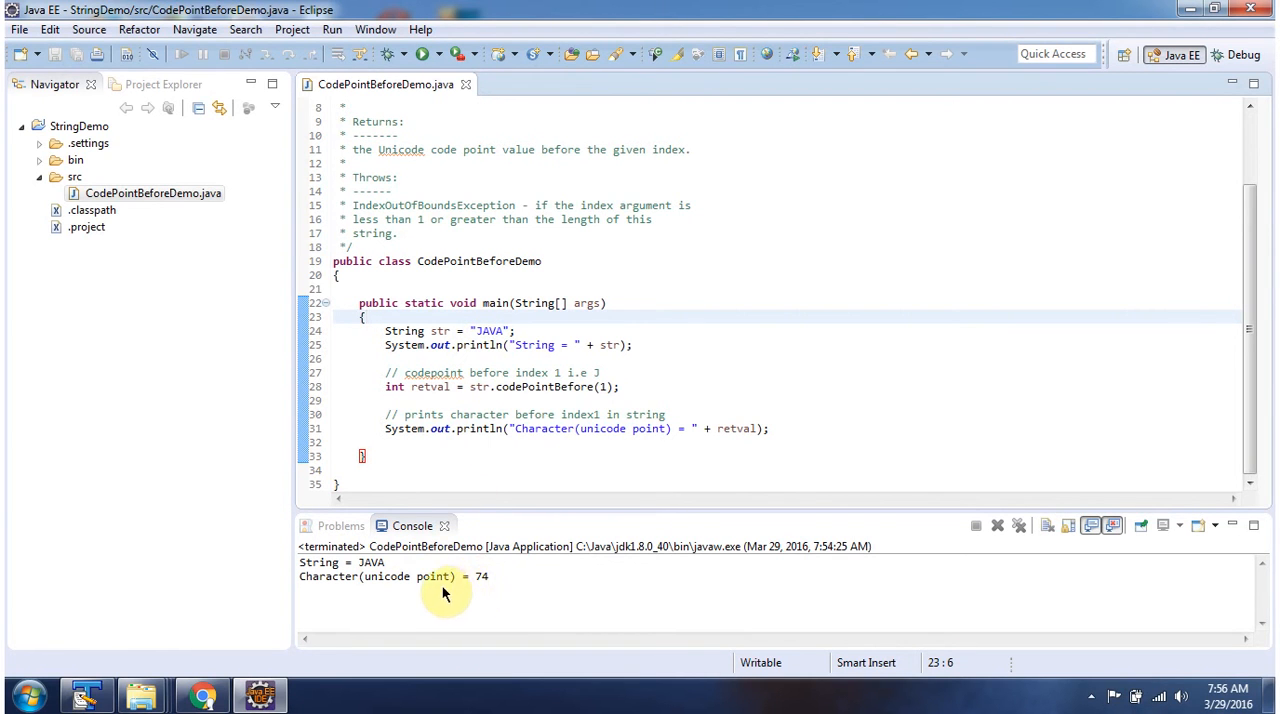
mouse_move(503, 590)
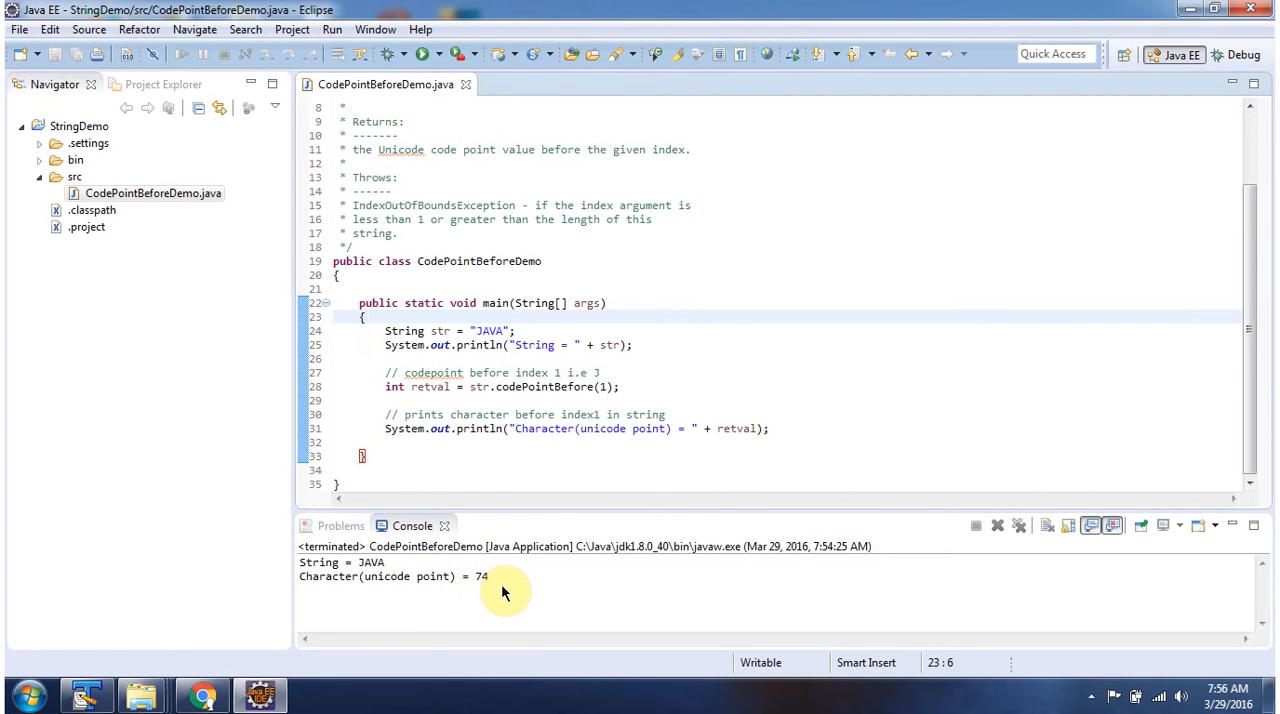
left_click(200, 694)
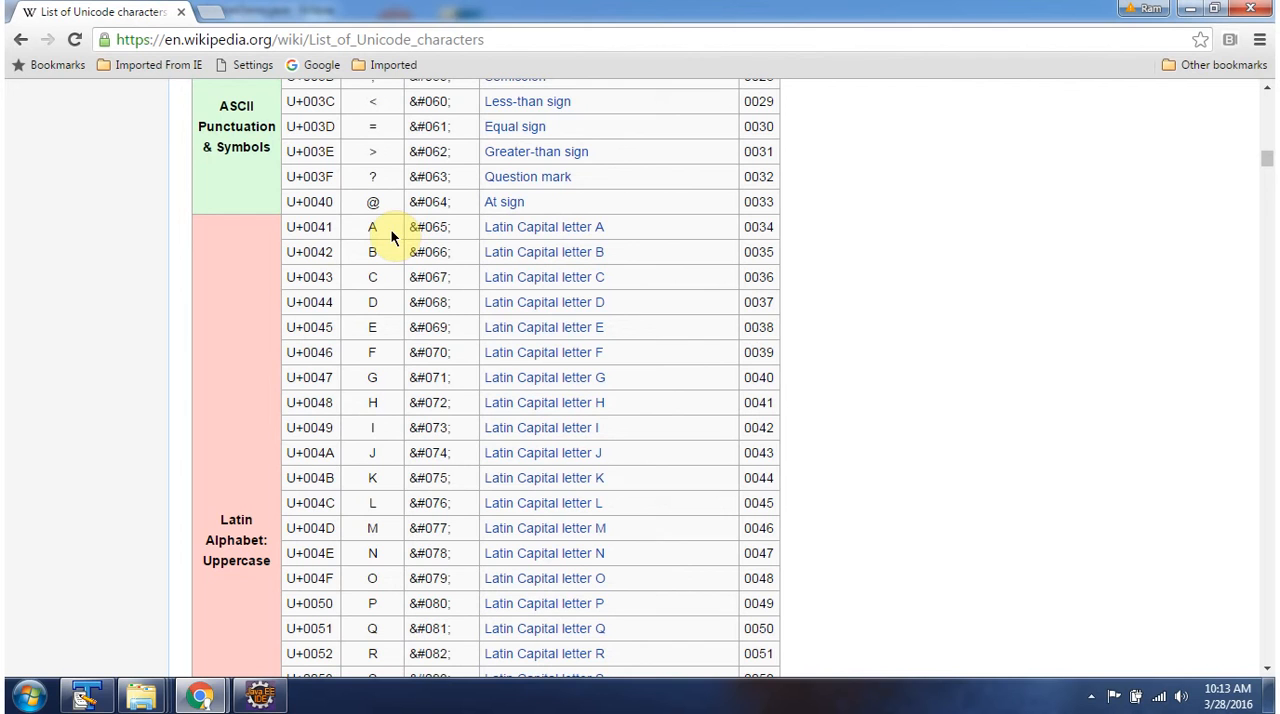
mouse_move(378, 235)
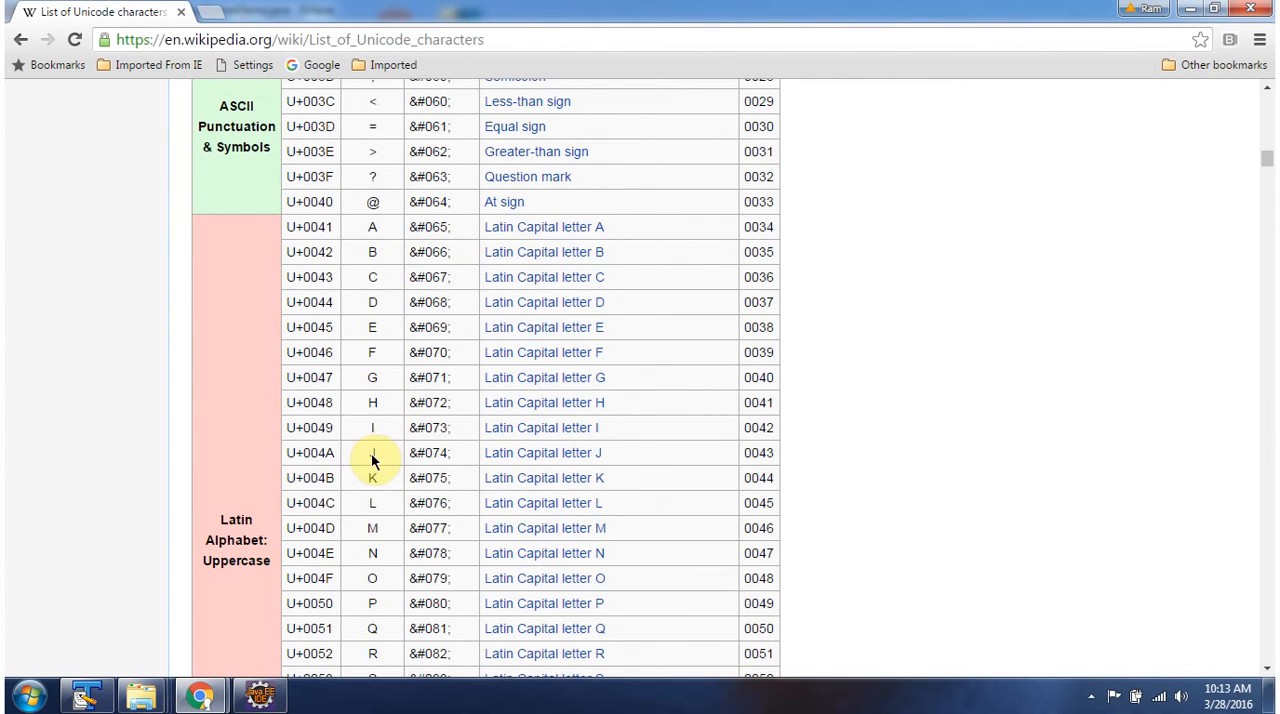
mouse_move(447, 460)
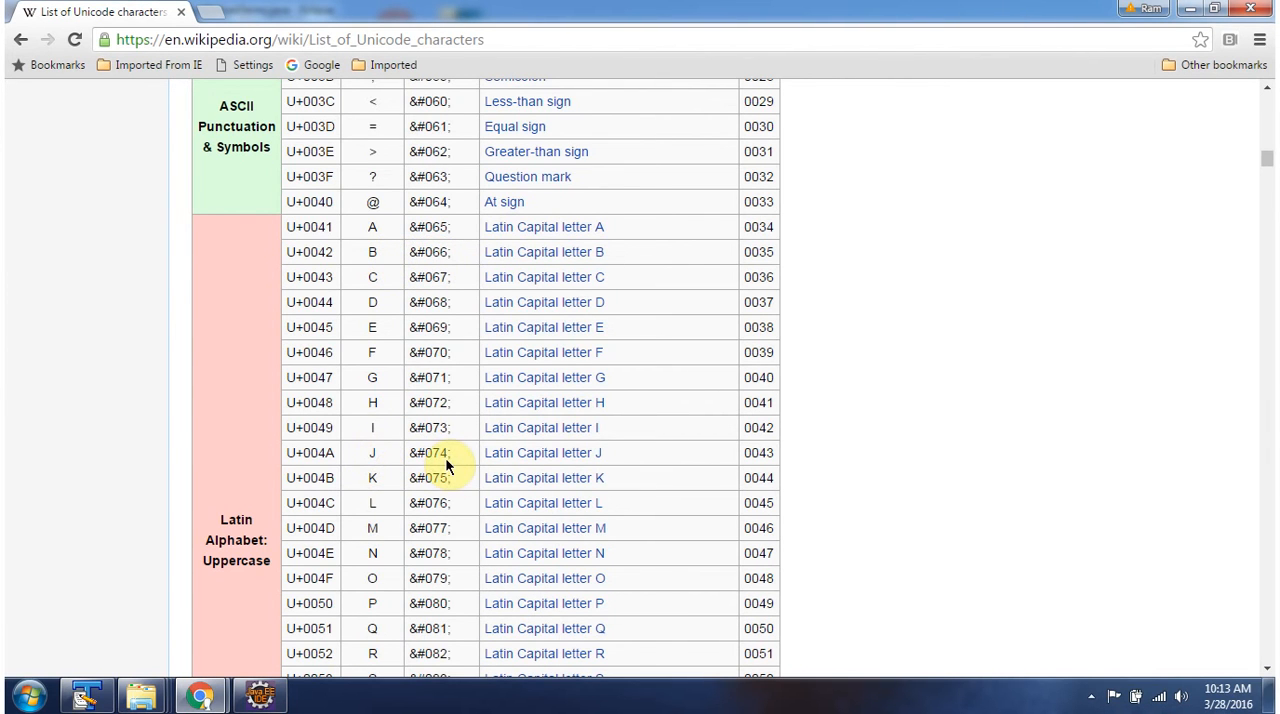
left_click(258, 694)
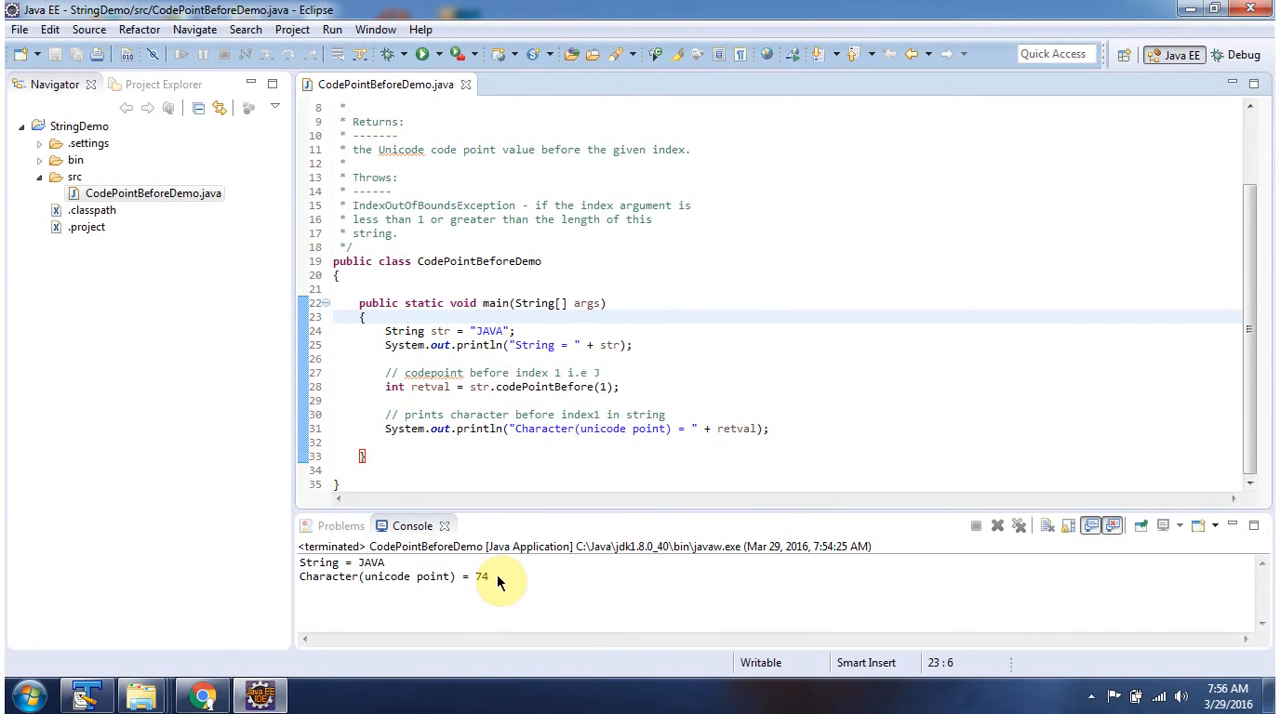
left_click(365, 317)
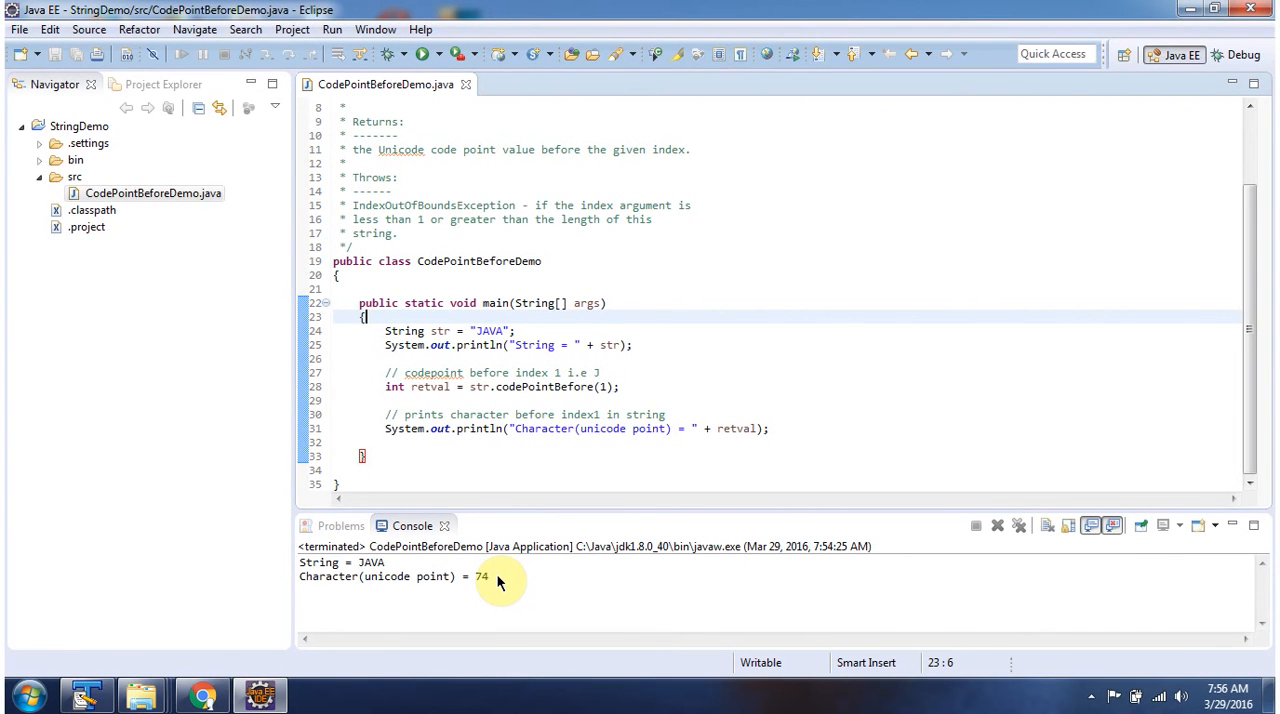